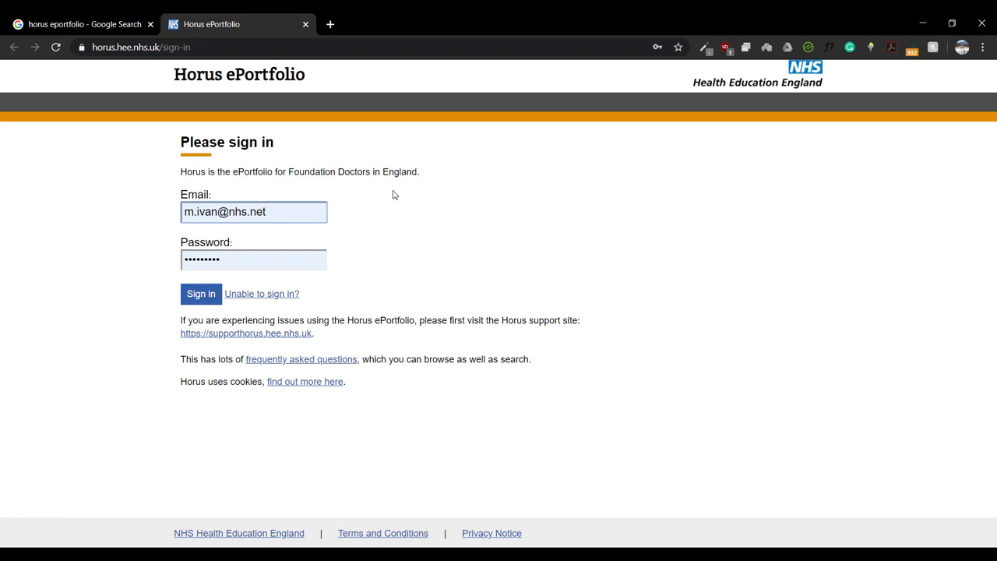
- Sign in and switch mode to the foundation doctor's portfolio overview, reviewing placements and curriculum summary
{"action": "left_click", "coordinate": [253, 212]}
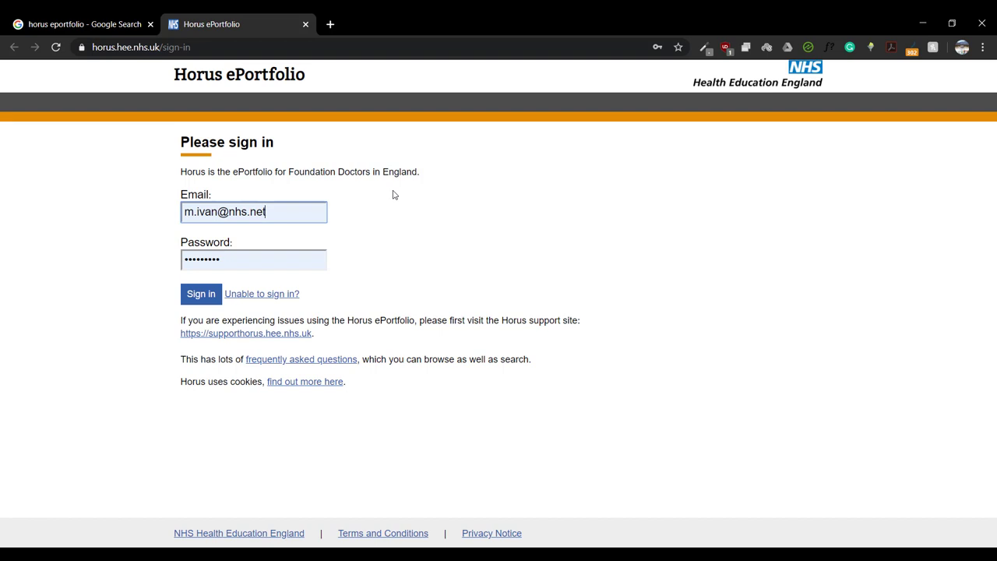
{"action": "mouse_move", "coordinate": [203, 62]}
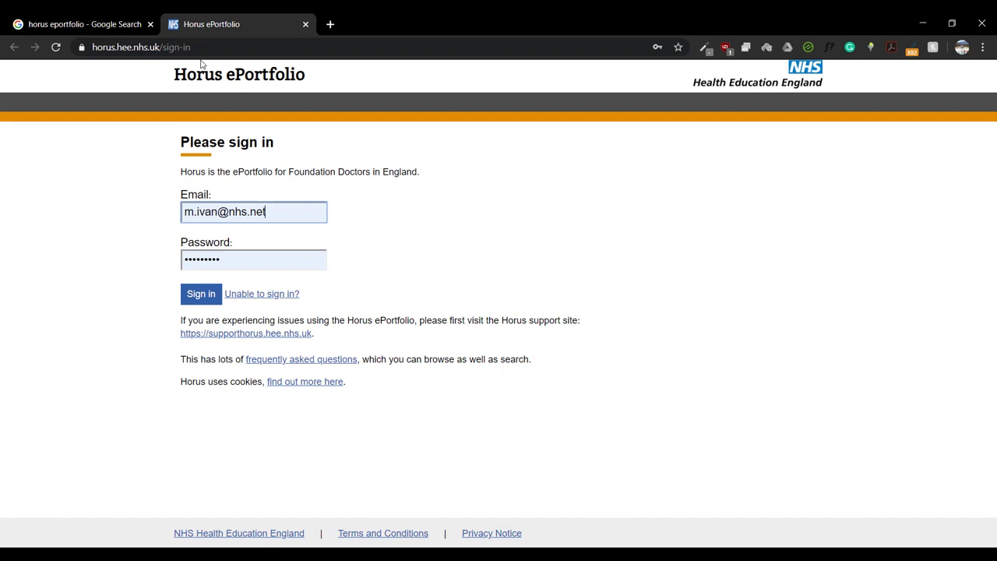
{"action": "mouse_move", "coordinate": [252, 81]}
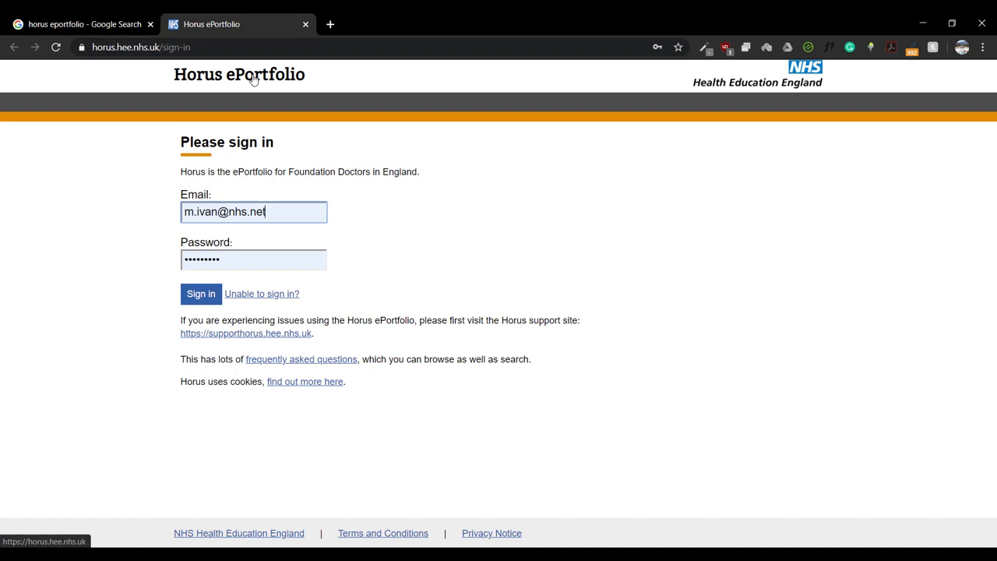
{"action": "mouse_move", "coordinate": [346, 74]}
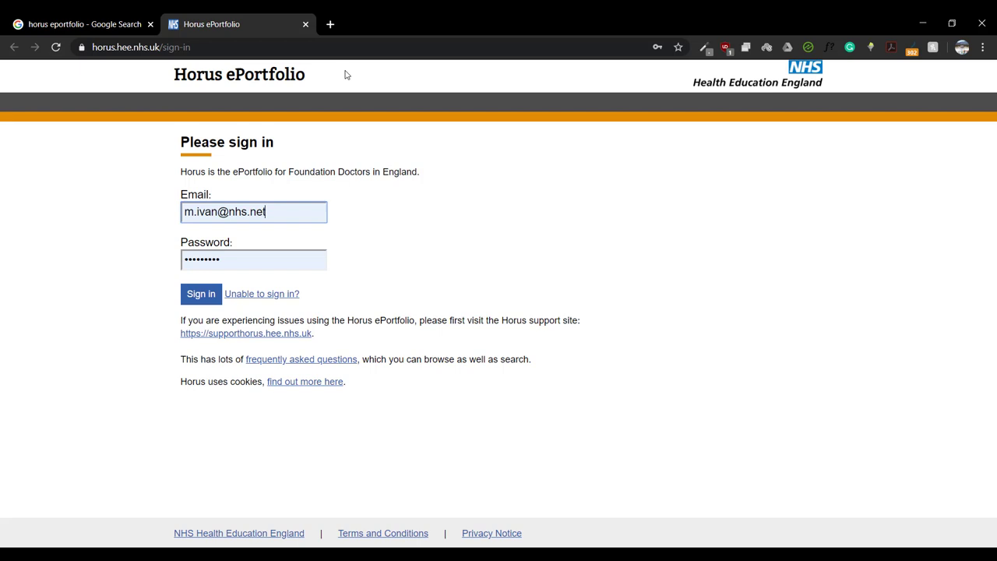
{"action": "left_click", "coordinate": [201, 293]}
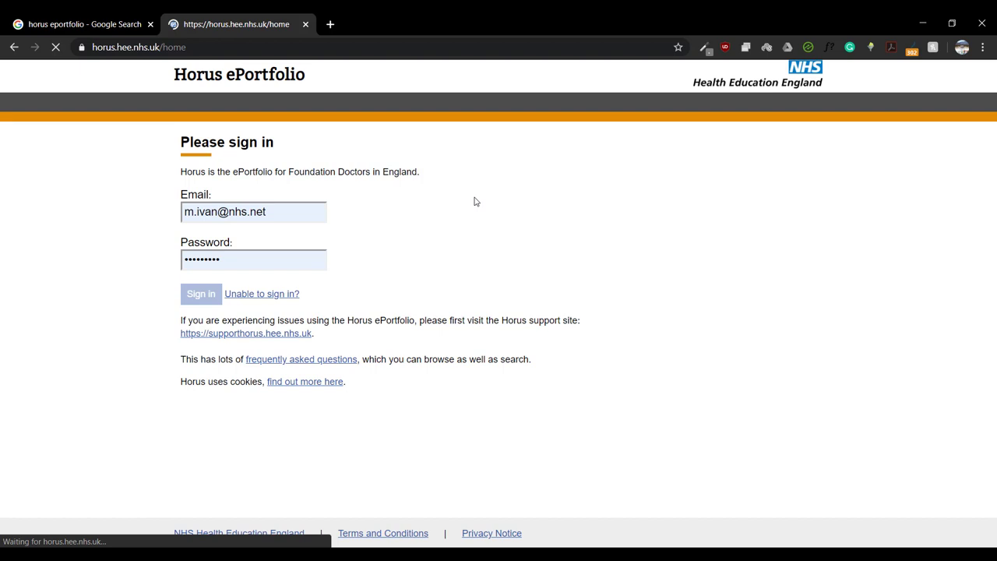
{"action": "left_click", "coordinate": [201, 293]}
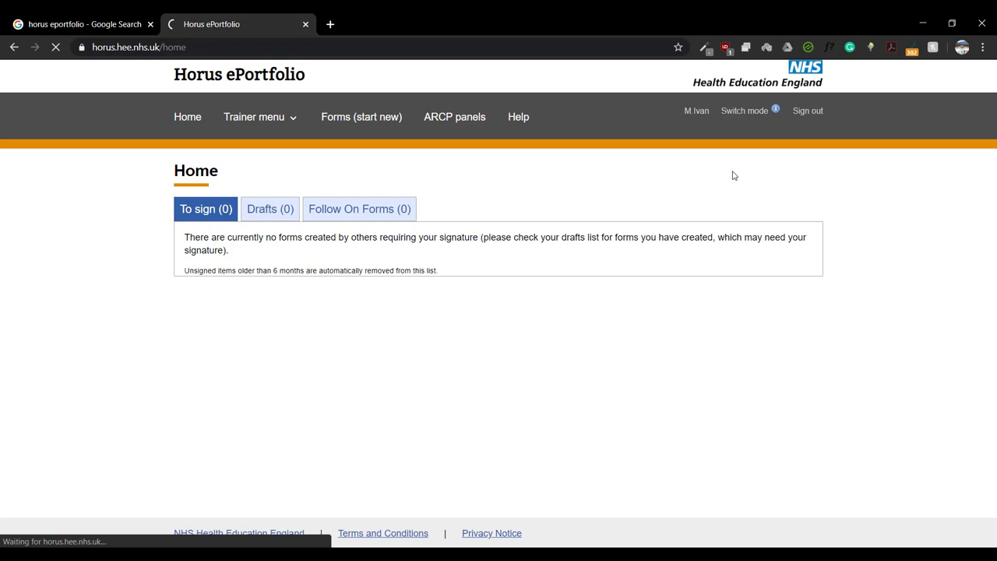
{"action": "left_click", "coordinate": [745, 110]}
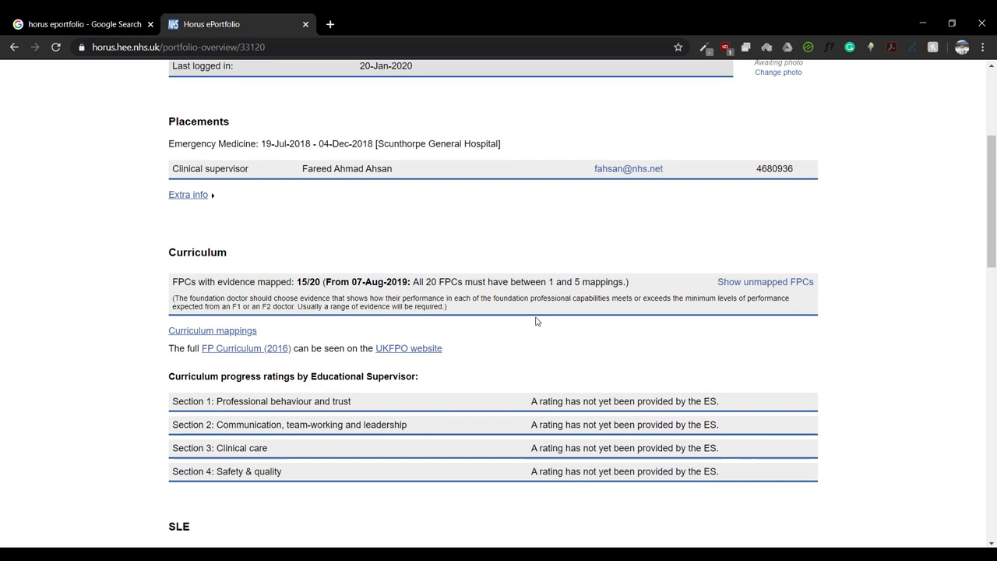
{"action": "scroll", "scroll_direction": "up", "scroll_amount": 3}
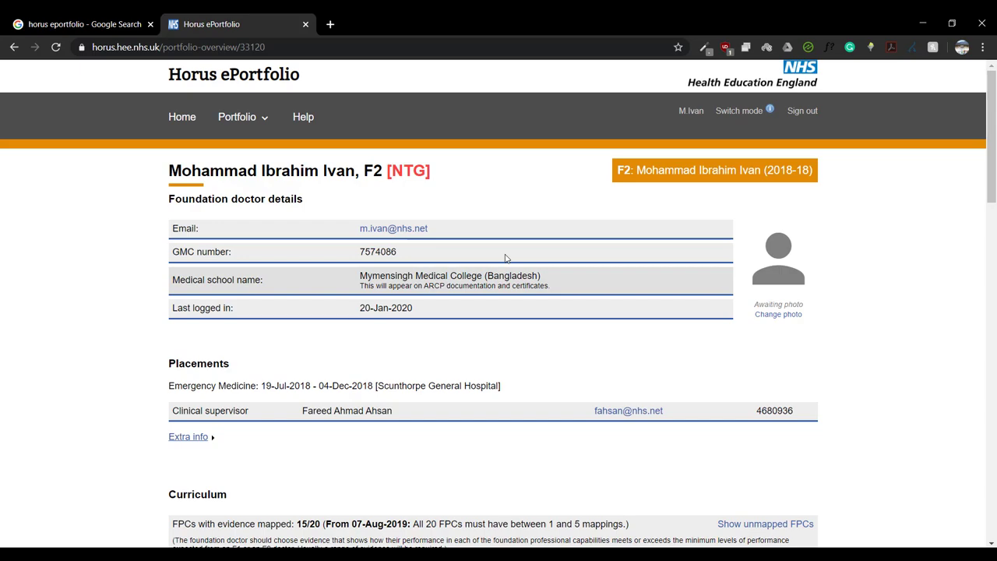
{"action": "scroll", "scroll_direction": "down", "scroll_amount": 3}
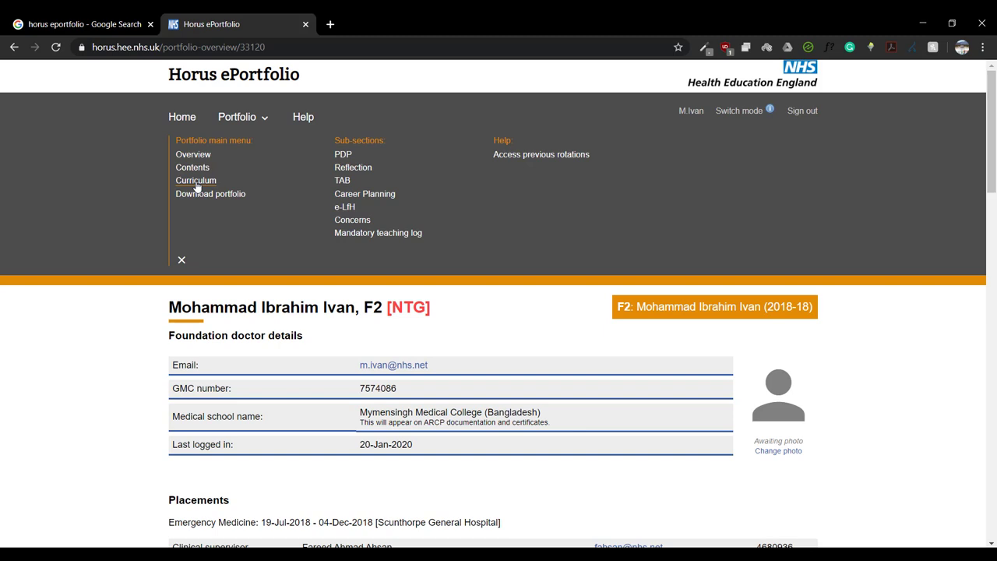
- Show the Curriculum Overview with all competencies hidden to evidence counts and review each section
{"action": "left_click", "coordinate": [196, 180]}
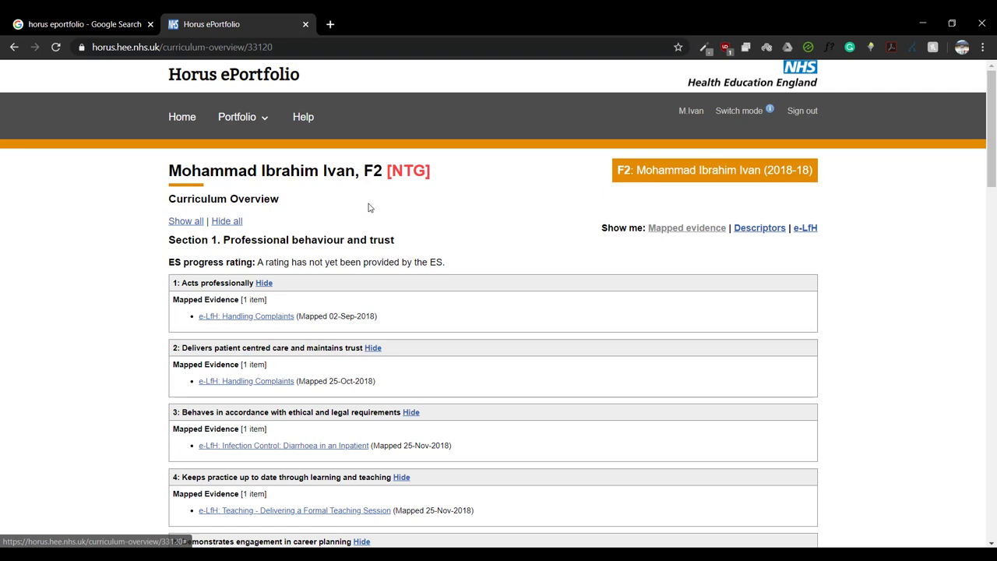
{"action": "left_click", "coordinate": [227, 221]}
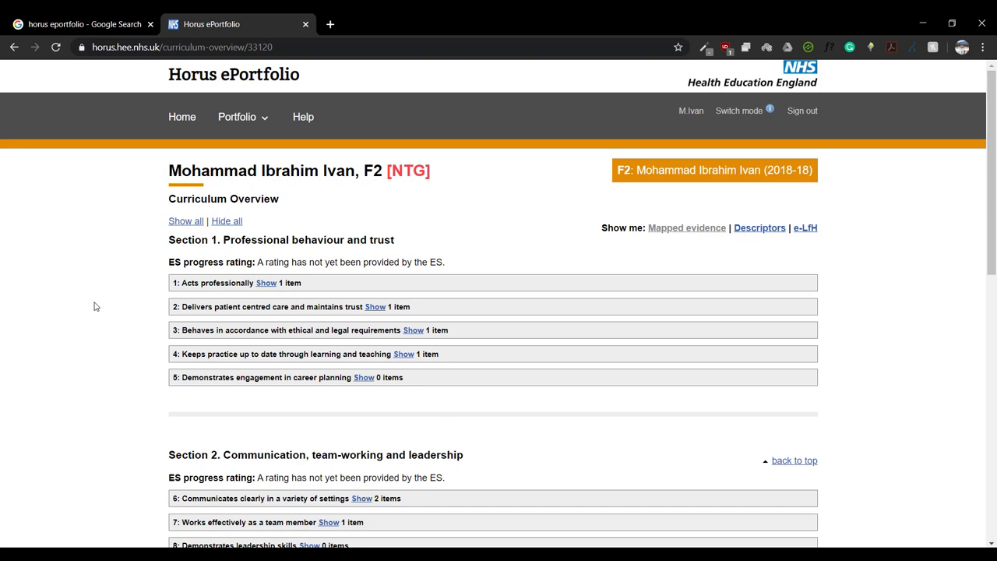
{"action": "scroll", "scroll_direction": "down", "scroll_amount": 3}
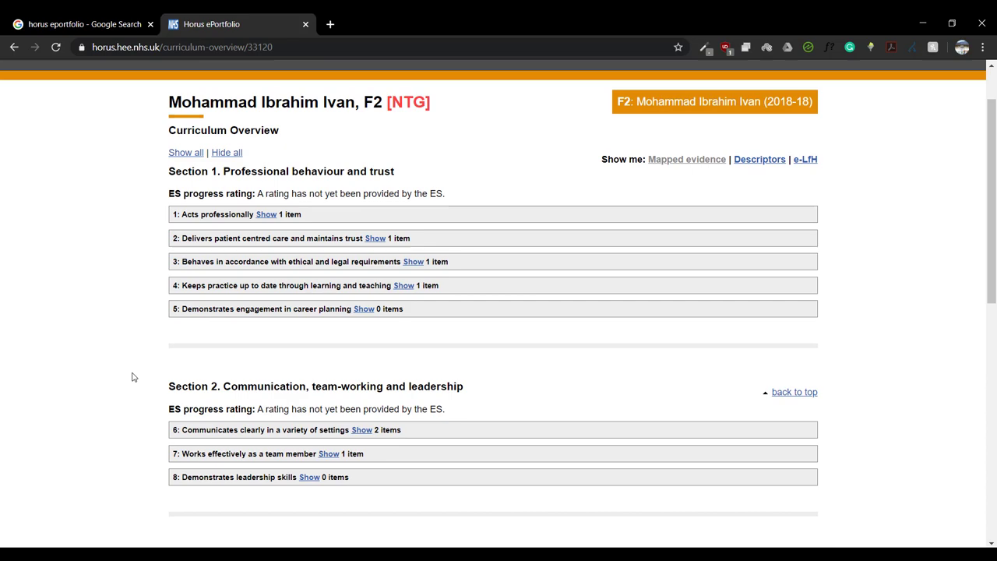
{"action": "scroll", "scroll_direction": "up", "scroll_amount": 3}
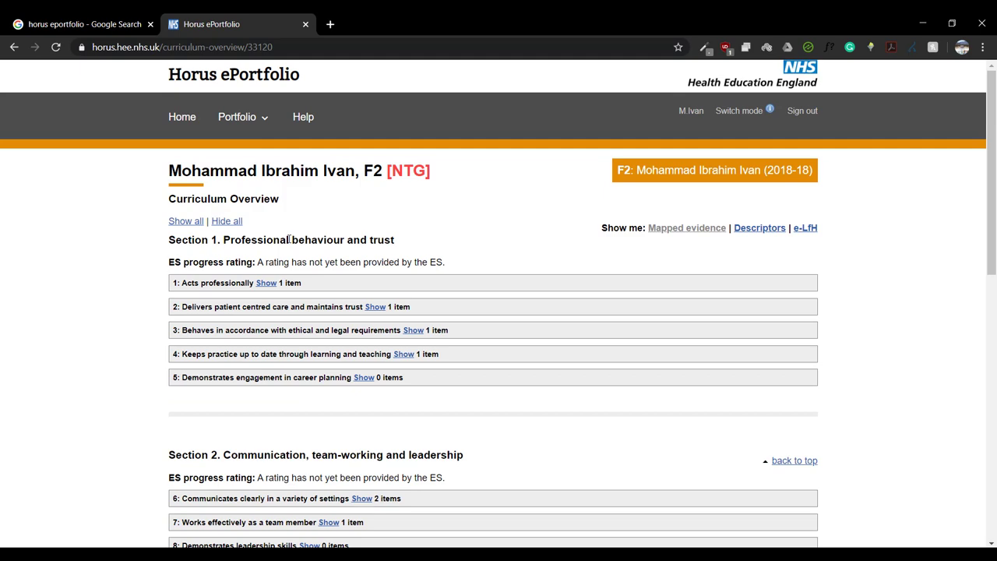
{"action": "scroll", "scroll_direction": "down", "scroll_amount": 3}
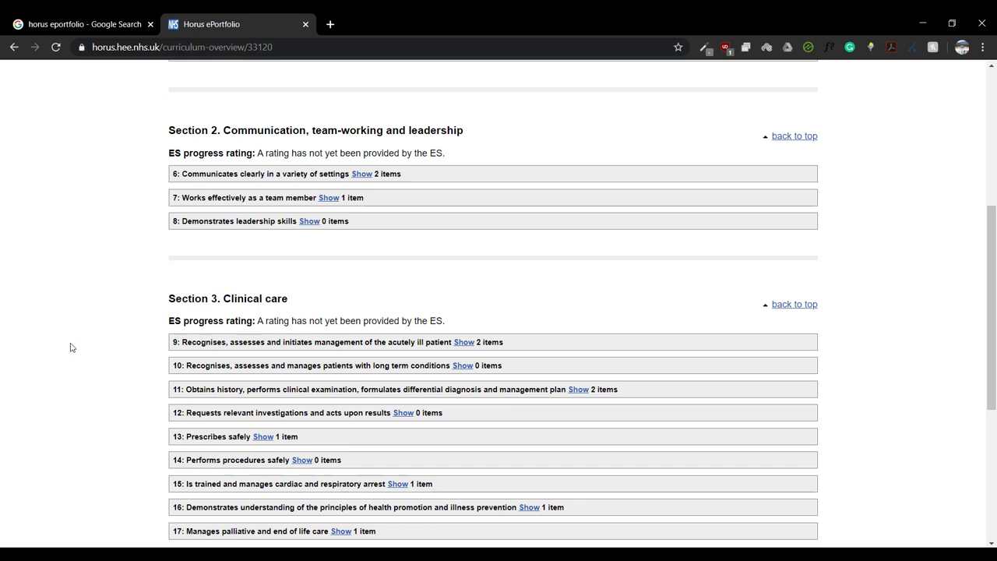
{"action": "scroll", "scroll_direction": "up", "scroll_amount": 3}
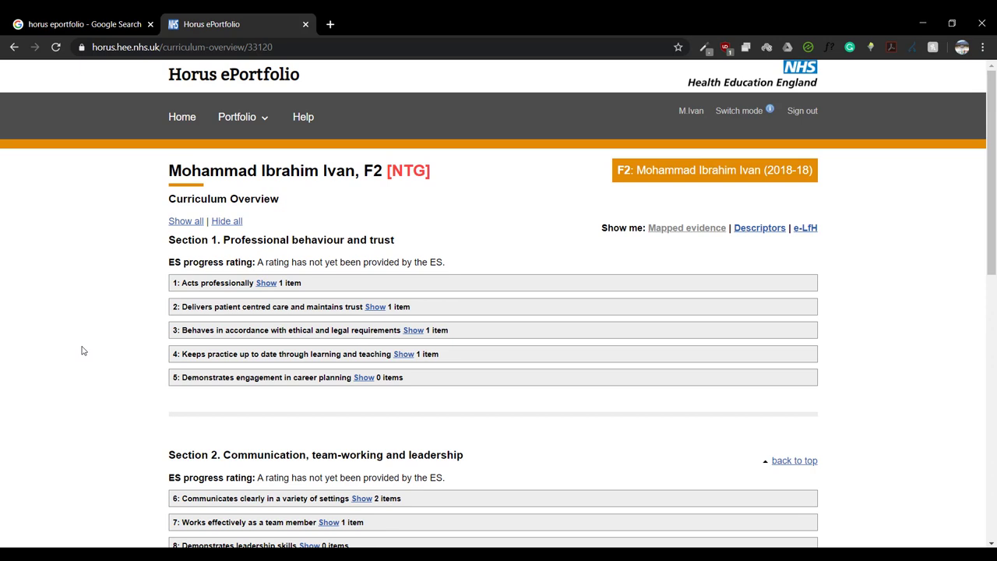
{"action": "mouse_move", "coordinate": [171, 365]}
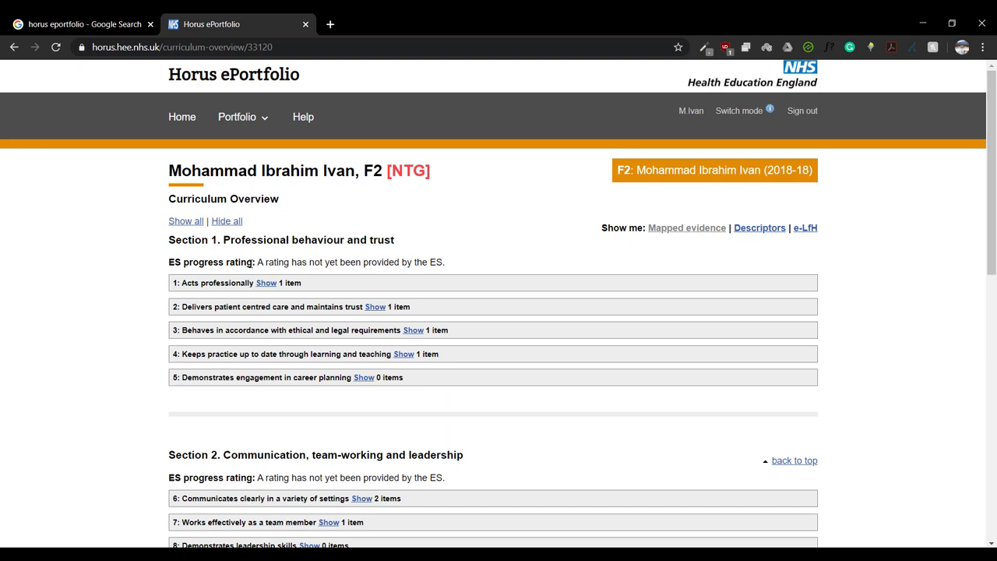
{"action": "mouse_move", "coordinate": [505, 293]}
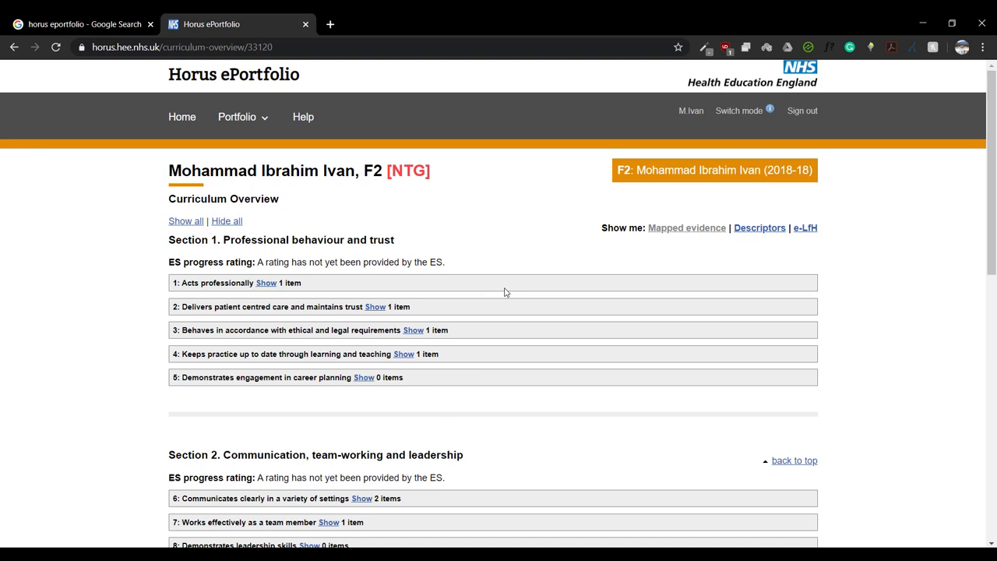
- Expand the Portfolio navigation menu listing main pages and sub-sections over the Curriculum Overview
{"action": "left_click", "coordinate": [237, 117]}
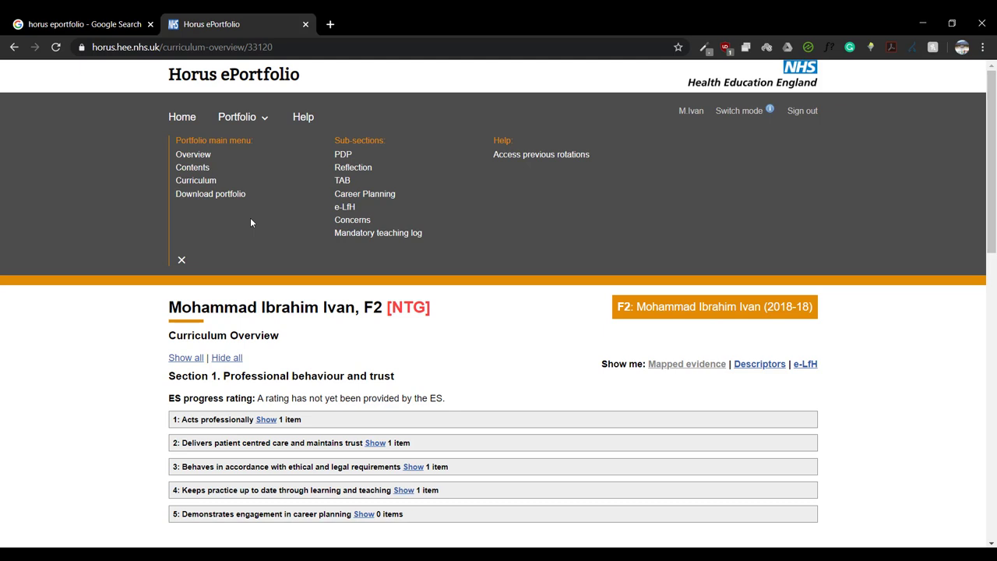
{"action": "scroll", "scroll_direction": "down", "scroll_amount": 3}
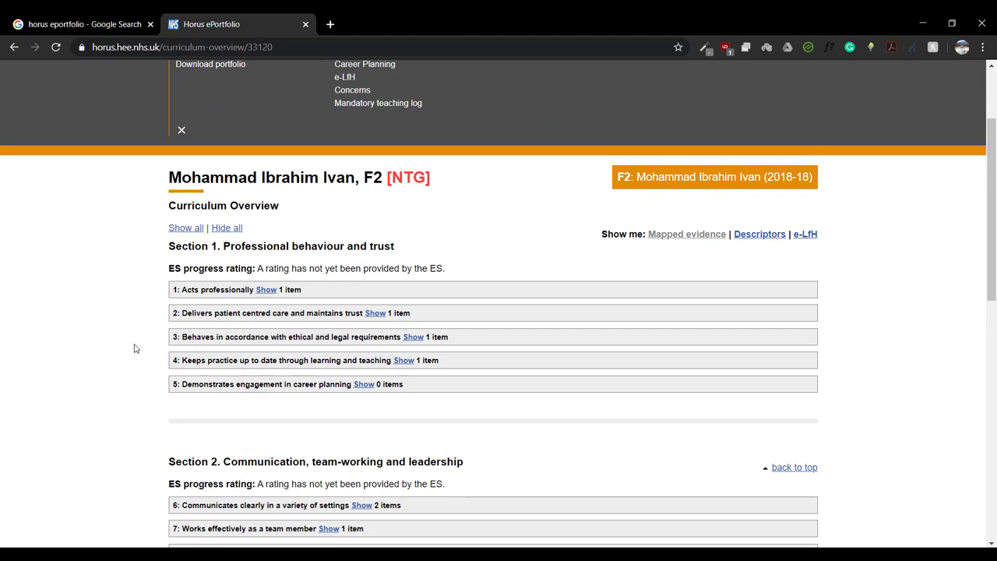
{"action": "scroll", "scroll_direction": "up", "scroll_amount": 3}
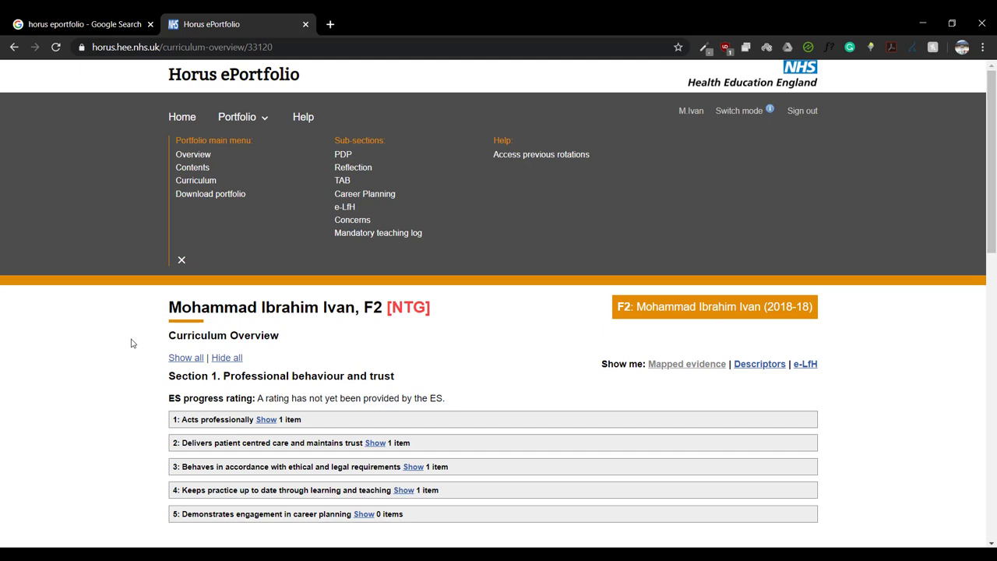
{"action": "mouse_move", "coordinate": [362, 161]}
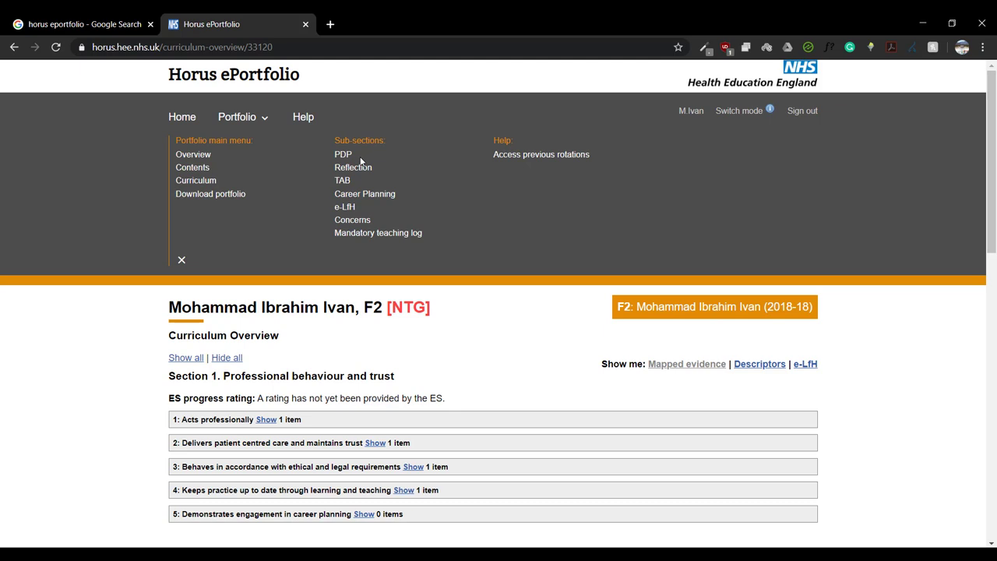
- Show the Personal Development Plan listing four objectives with their achieved status
{"action": "left_click", "coordinate": [342, 155]}
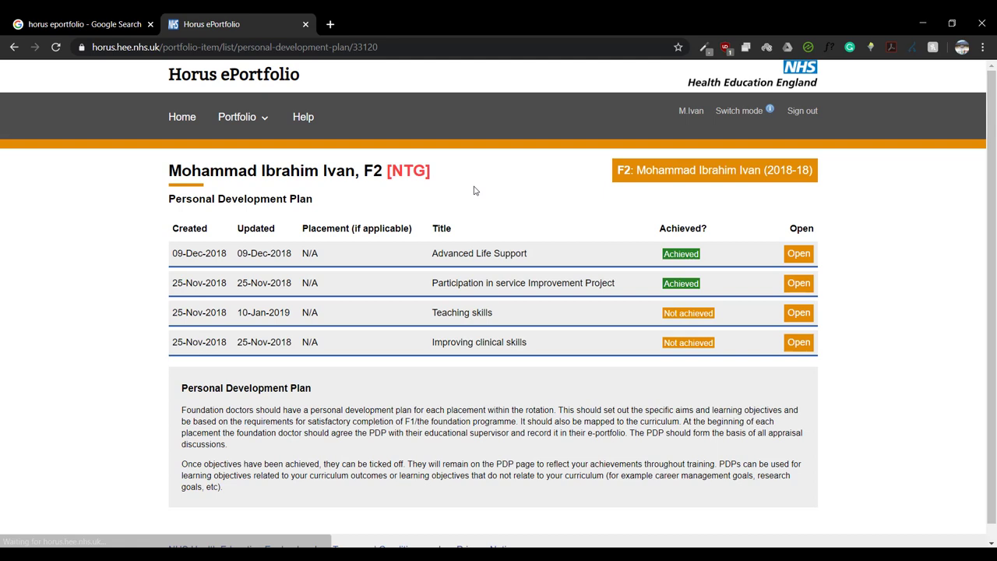
{"action": "mouse_move", "coordinate": [592, 282]}
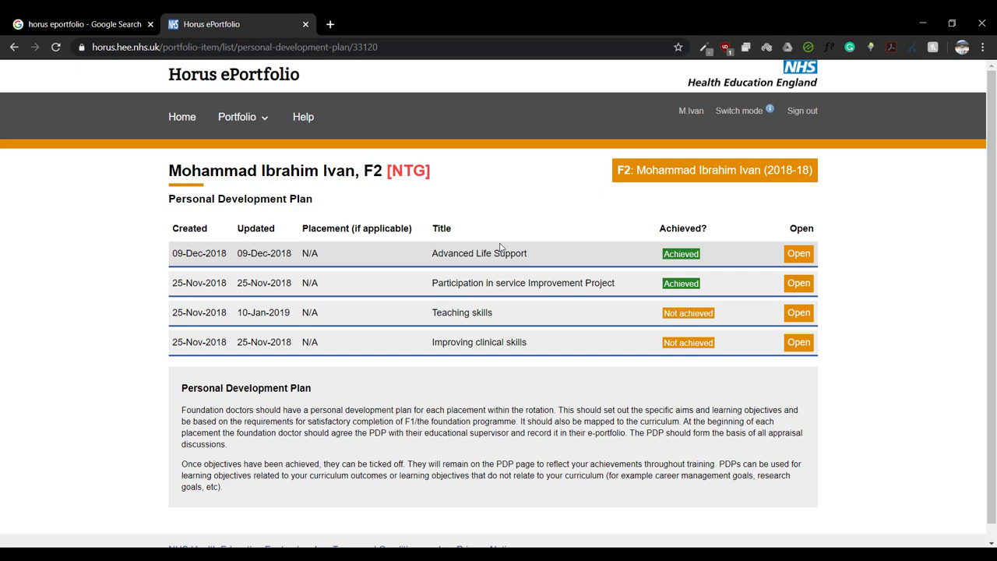
{"action": "left_click", "coordinate": [243, 117]}
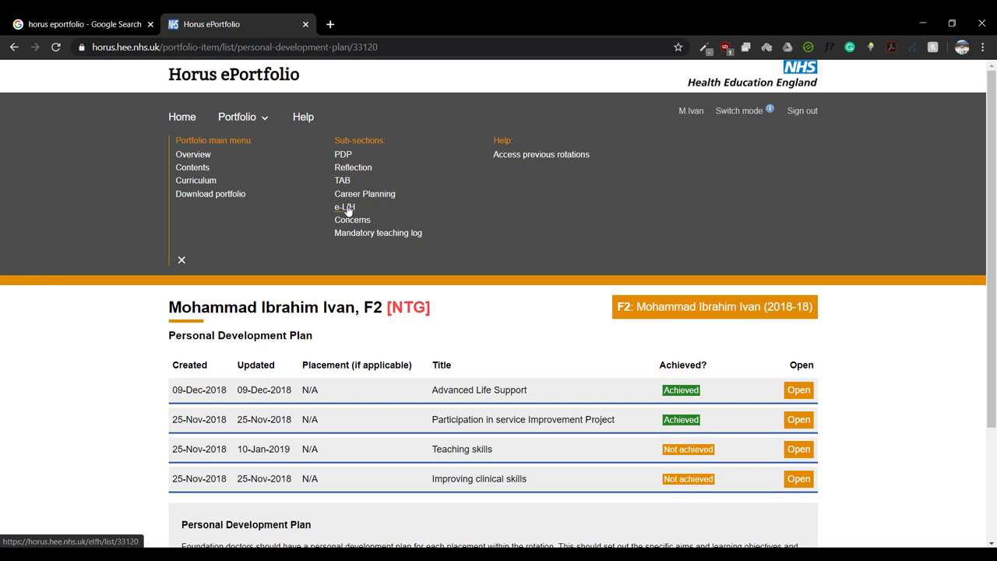
{"action": "mouse_move", "coordinate": [344, 212]}
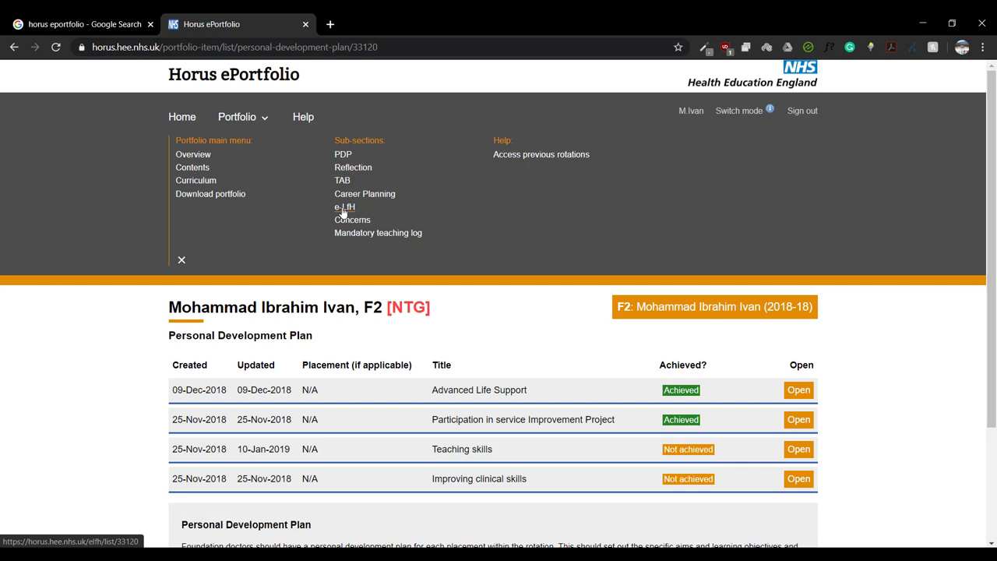
{"action": "left_click", "coordinate": [193, 167]}
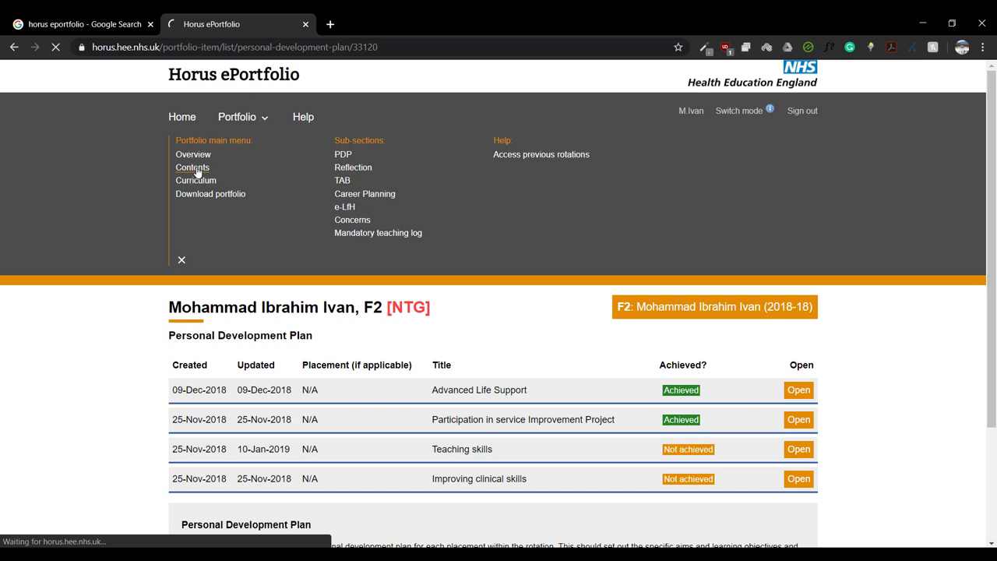
{"action": "left_click", "coordinate": [193, 167]}
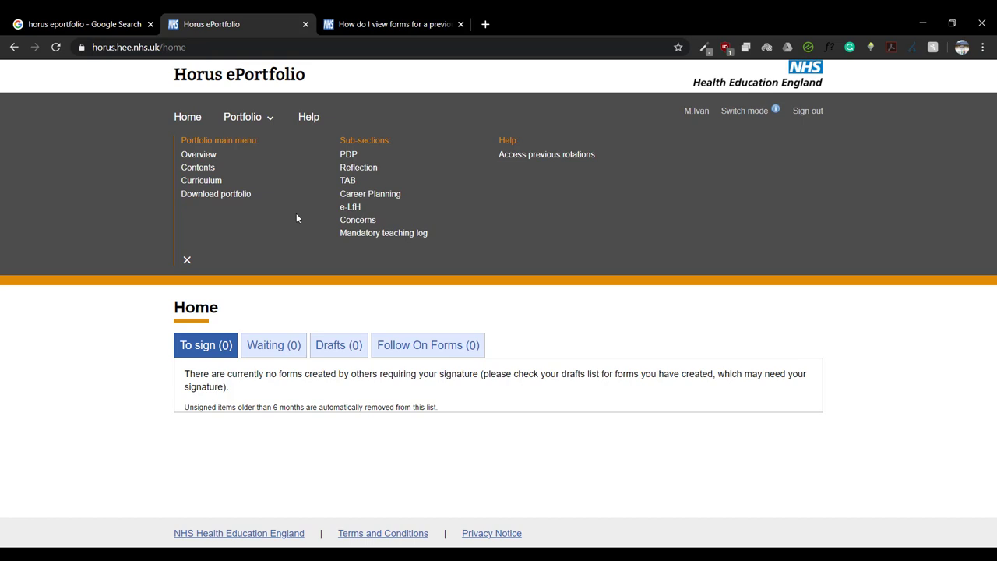
{"action": "mouse_move", "coordinate": [203, 235]}
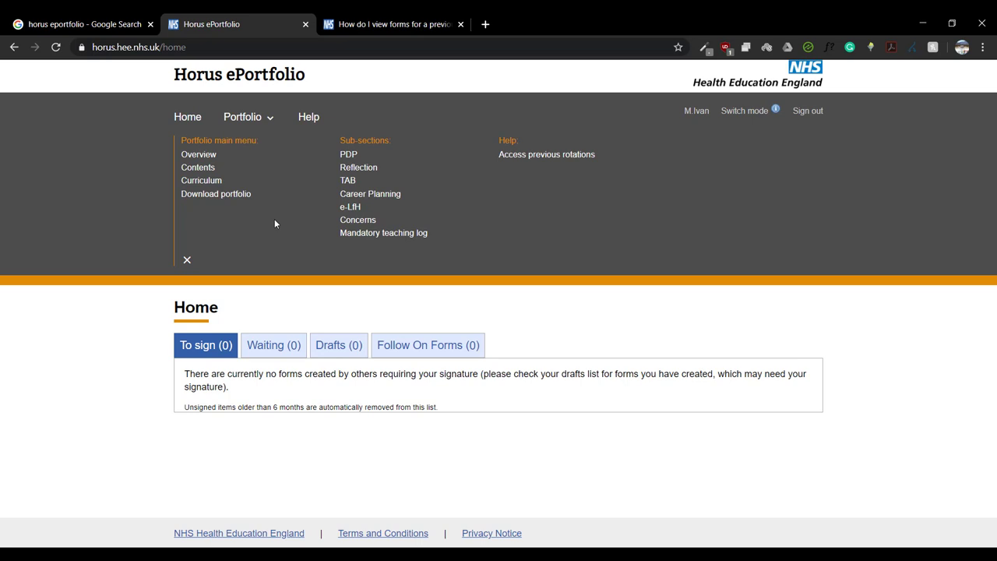
{"action": "mouse_move", "coordinate": [268, 228]}
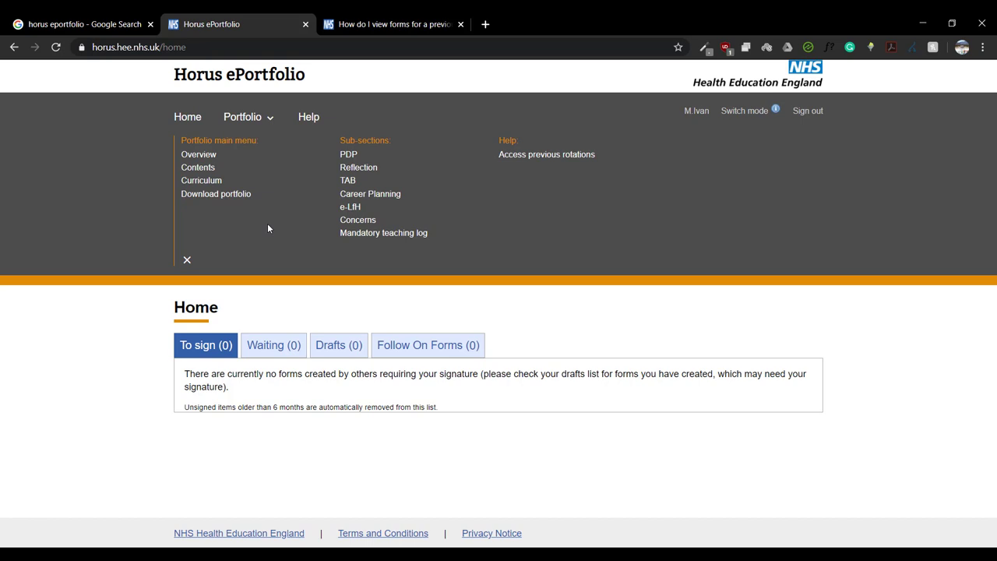
- Expand descriptors for Acts professionally and further competencies in the Curriculum Overview and review them
{"action": "left_click", "coordinate": [201, 181]}
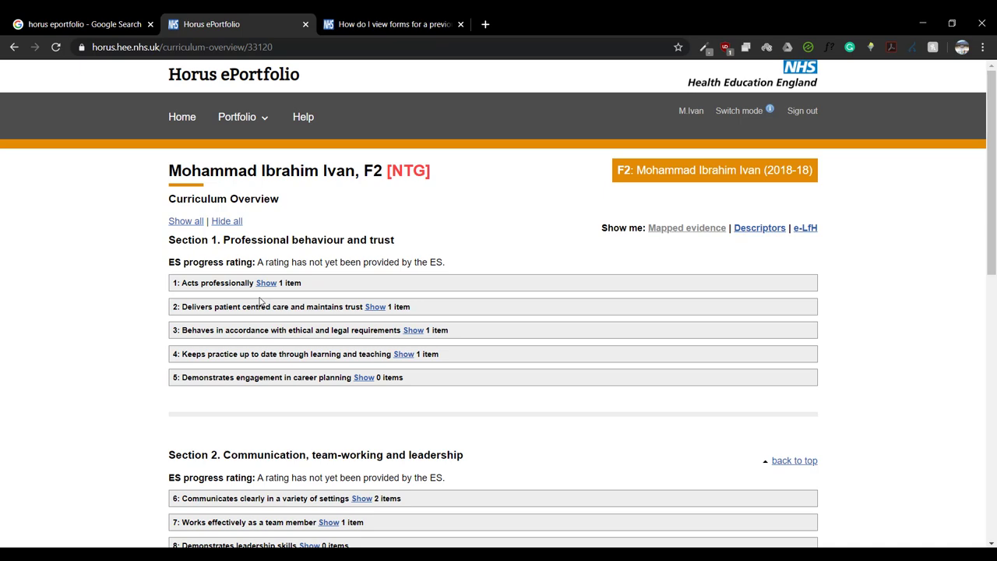
{"action": "left_click", "coordinate": [267, 283]}
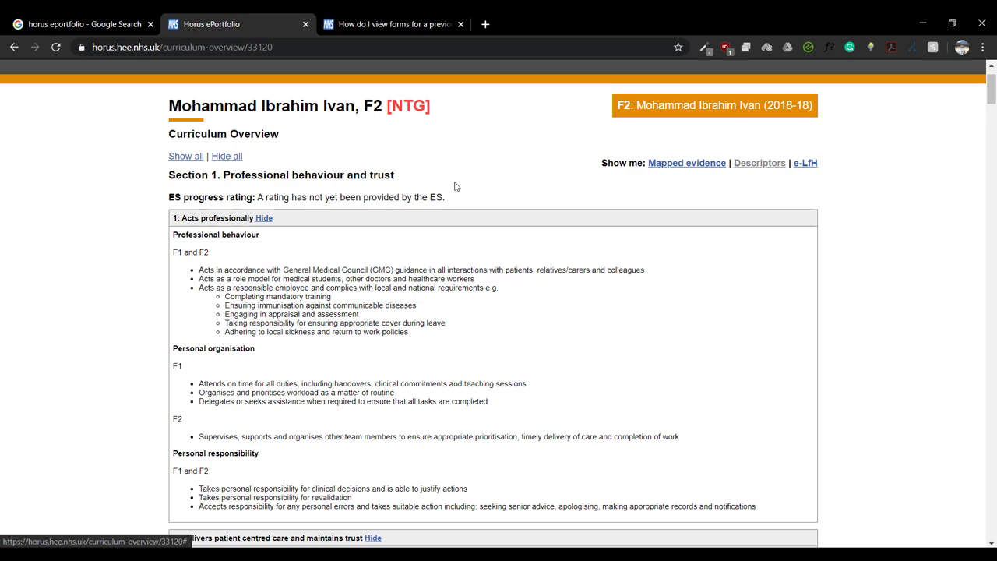
{"action": "left_click", "coordinate": [685, 164]}
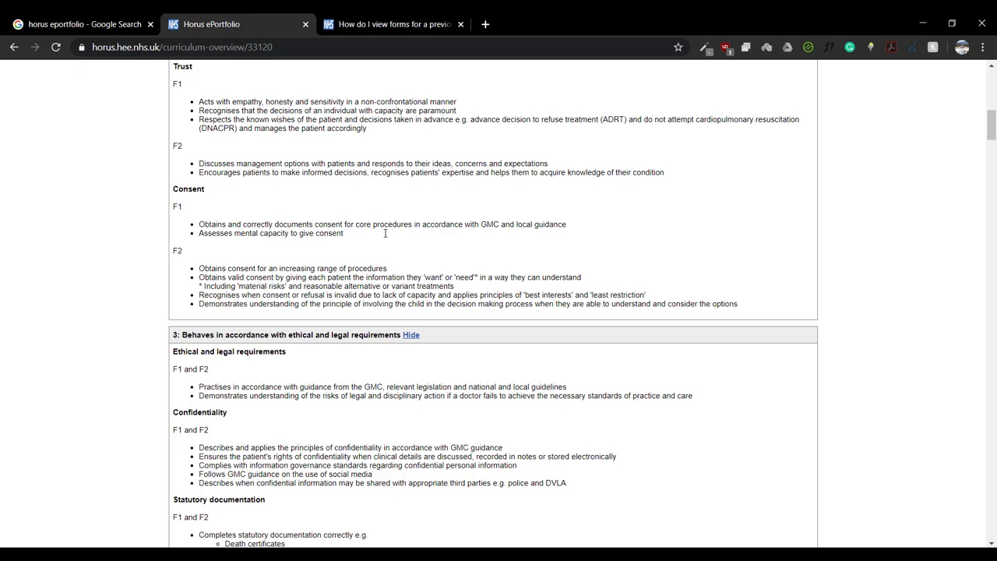
{"action": "scroll", "scroll_direction": "up", "scroll_amount": 3}
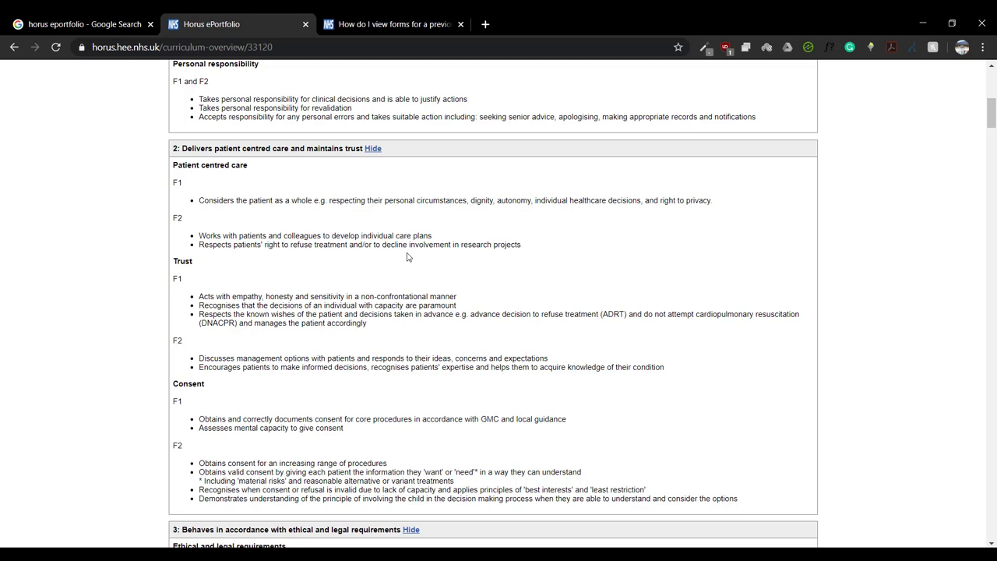
{"action": "scroll", "scroll_direction": "up", "scroll_amount": 3}
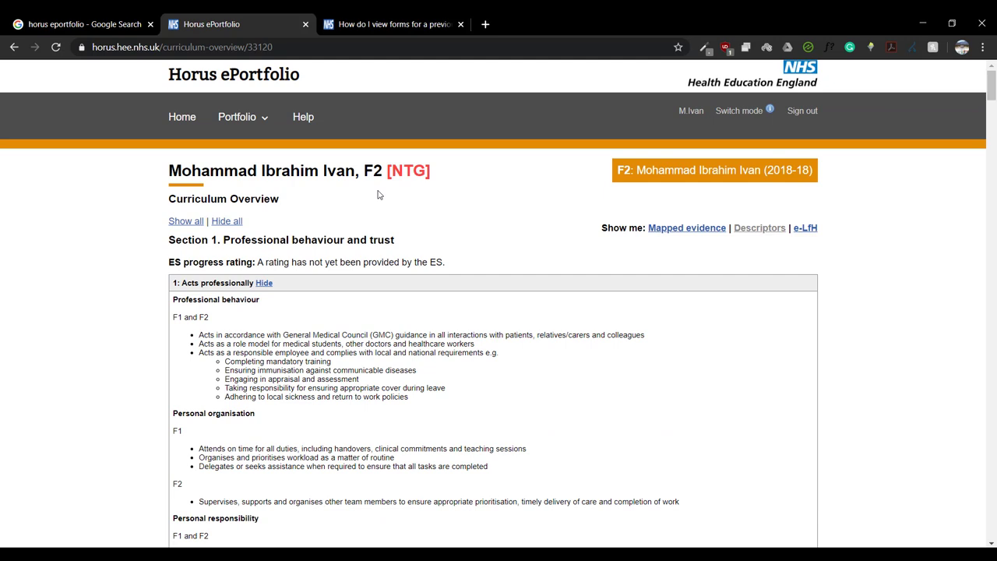
{"action": "left_click", "coordinate": [243, 115]}
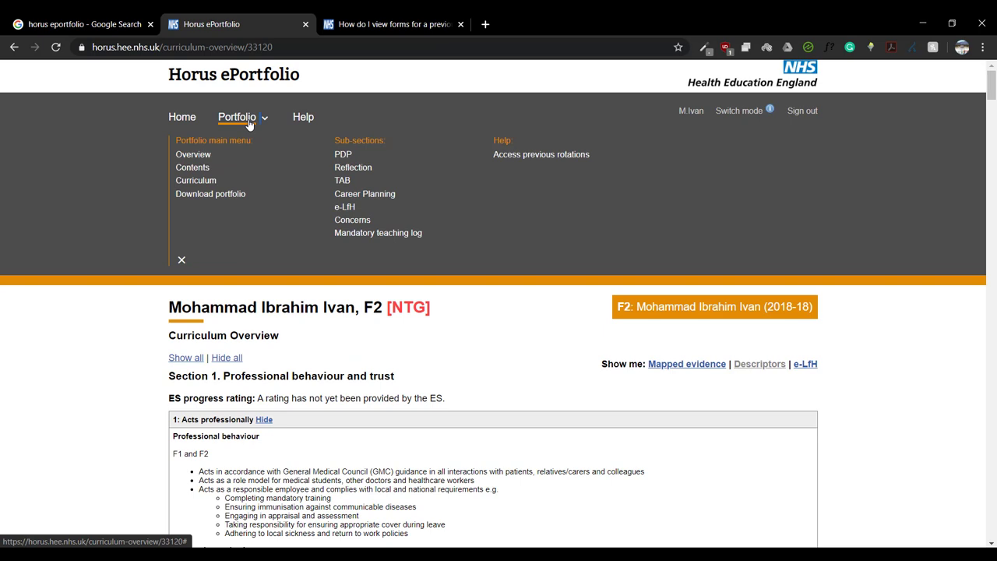
- From Portfolio contents, show the completed Case Based Discussion on palpitations and shortness of breath
{"action": "left_click", "coordinate": [193, 166]}
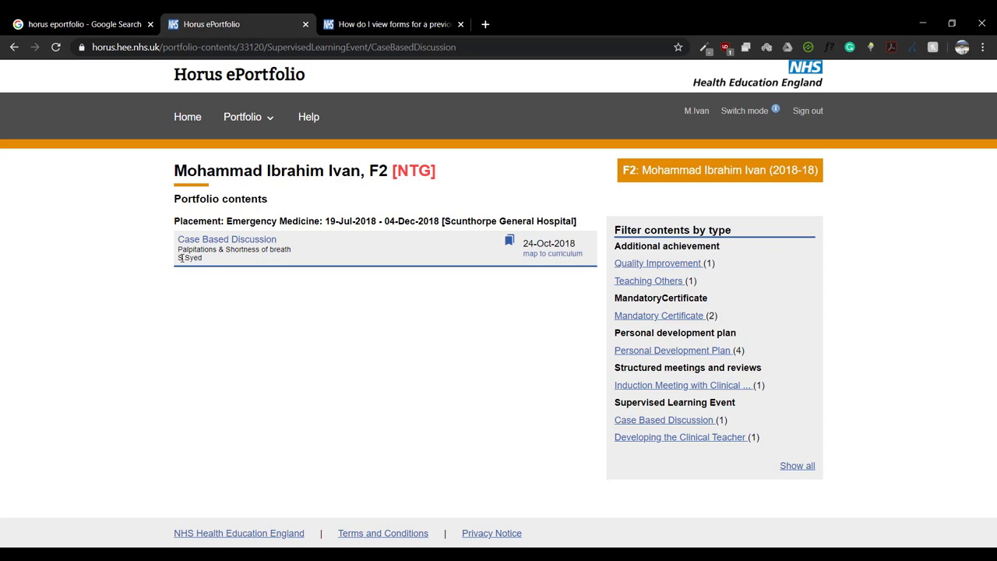
{"action": "left_click", "coordinate": [228, 240]}
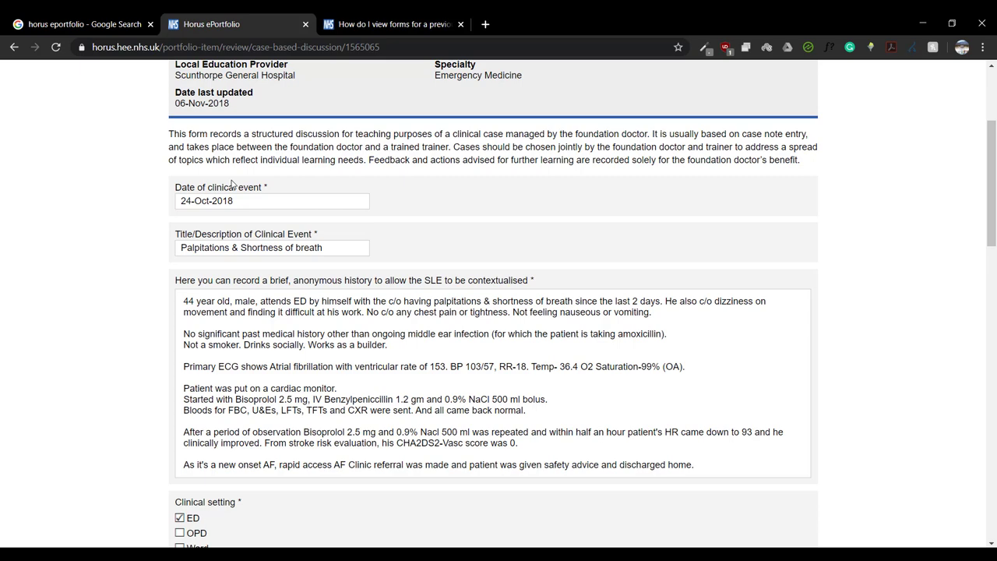
{"action": "scroll", "scroll_direction": "down", "scroll_amount": 3}
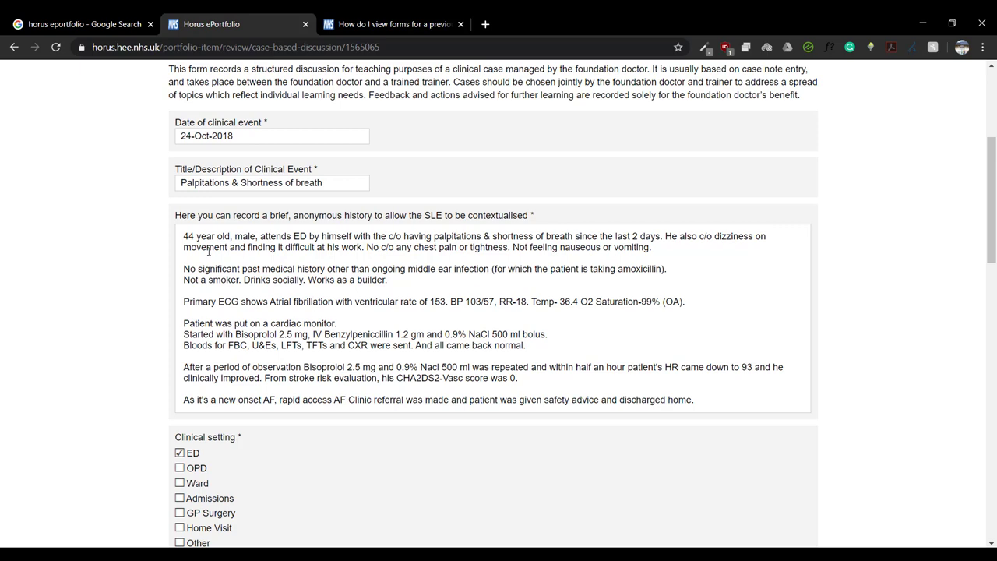
{"action": "scroll", "scroll_direction": "down", "scroll_amount": 3}
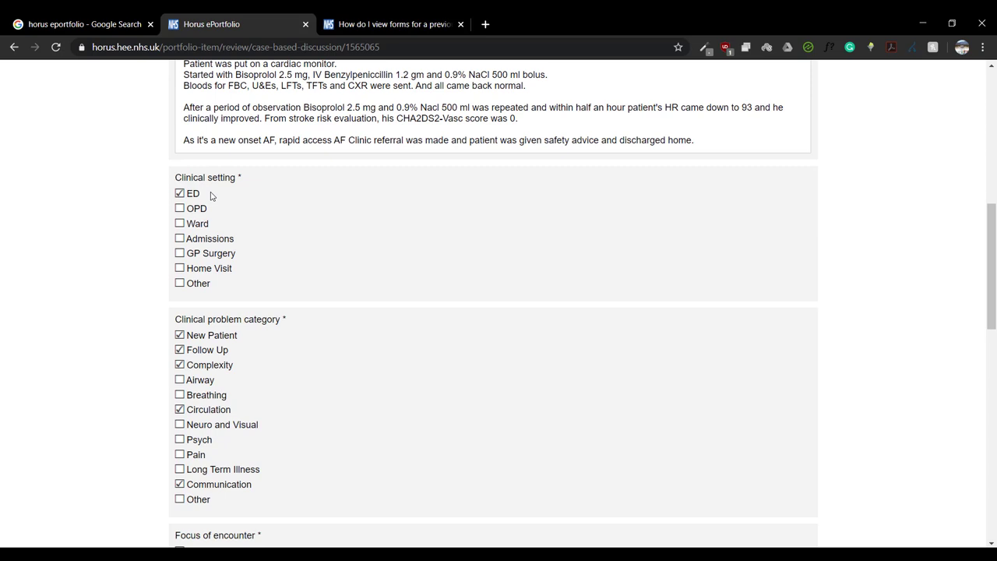
{"action": "scroll", "scroll_direction": "down", "scroll_amount": 3}
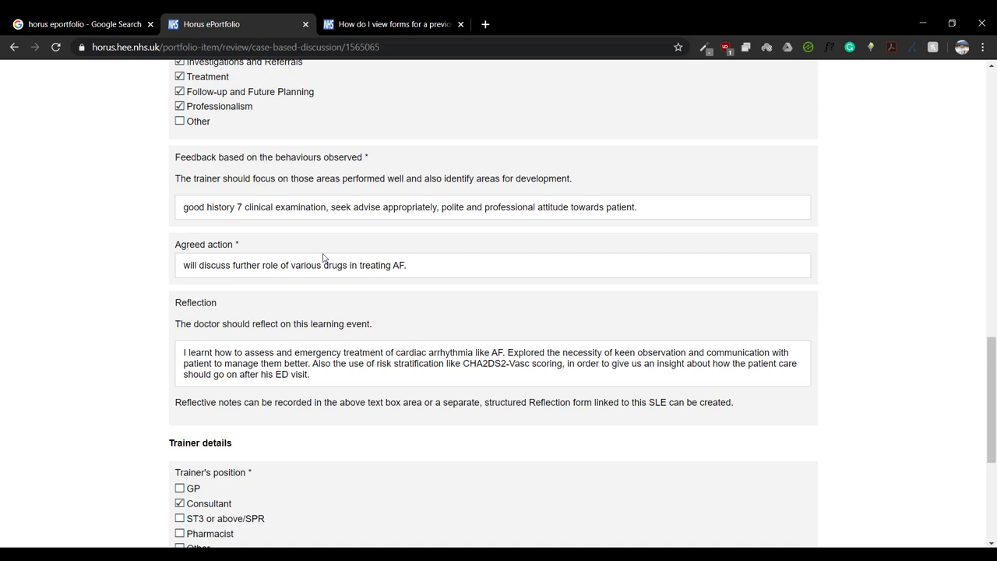
{"action": "mouse_move", "coordinate": [536, 186]}
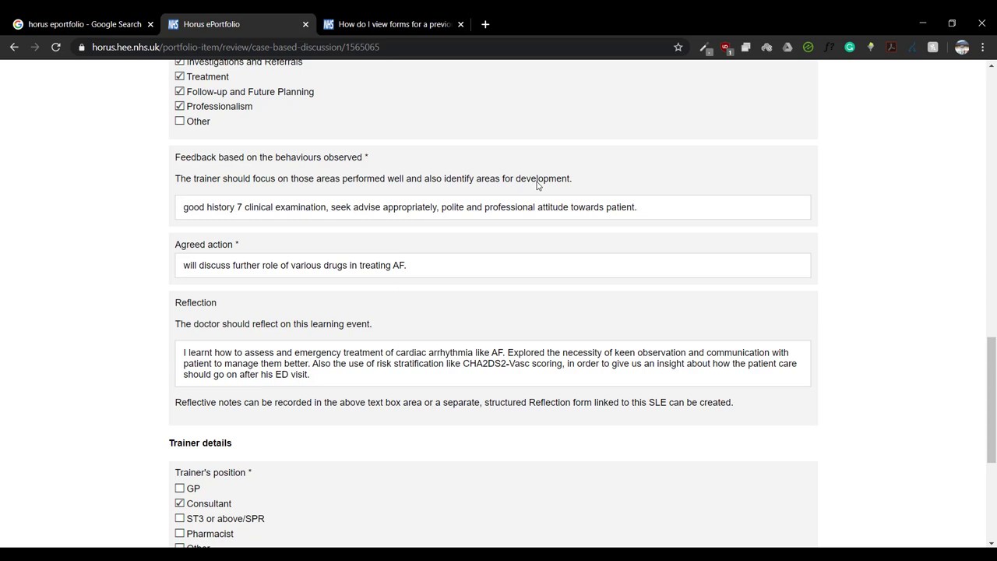
- Review the discussion's reflection, trainer details and signature sections
{"action": "scroll", "scroll_direction": "down", "scroll_amount": 3}
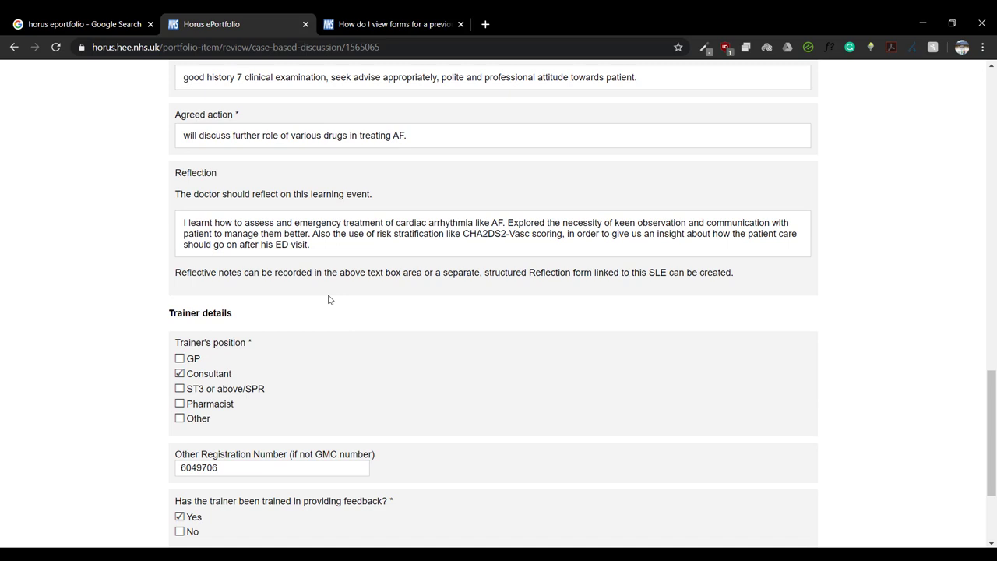
{"action": "scroll", "scroll_direction": "down", "scroll_amount": 3}
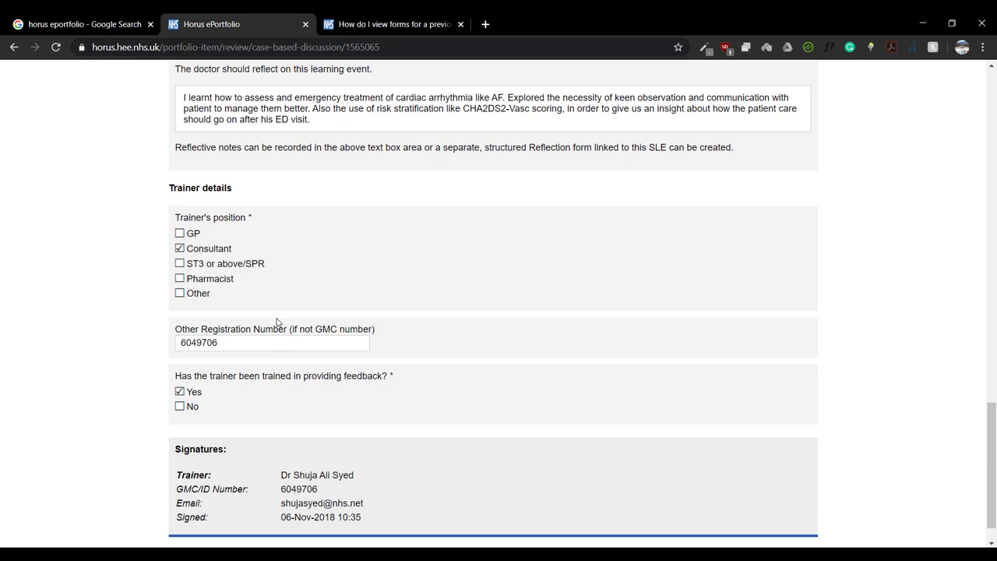
{"action": "scroll", "scroll_direction": "up", "scroll_amount": 3}
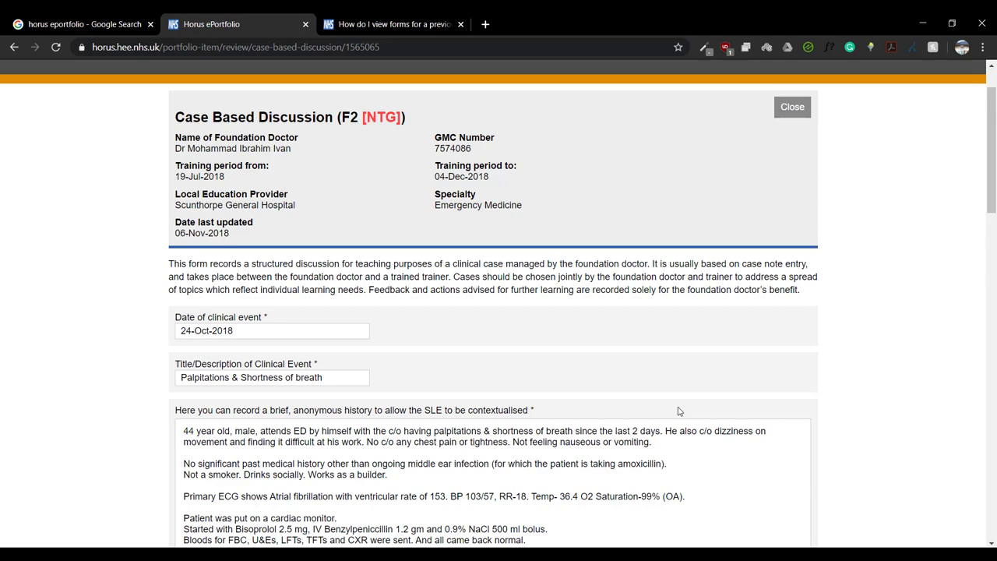
{"action": "scroll", "scroll_direction": "down", "scroll_amount": 3}
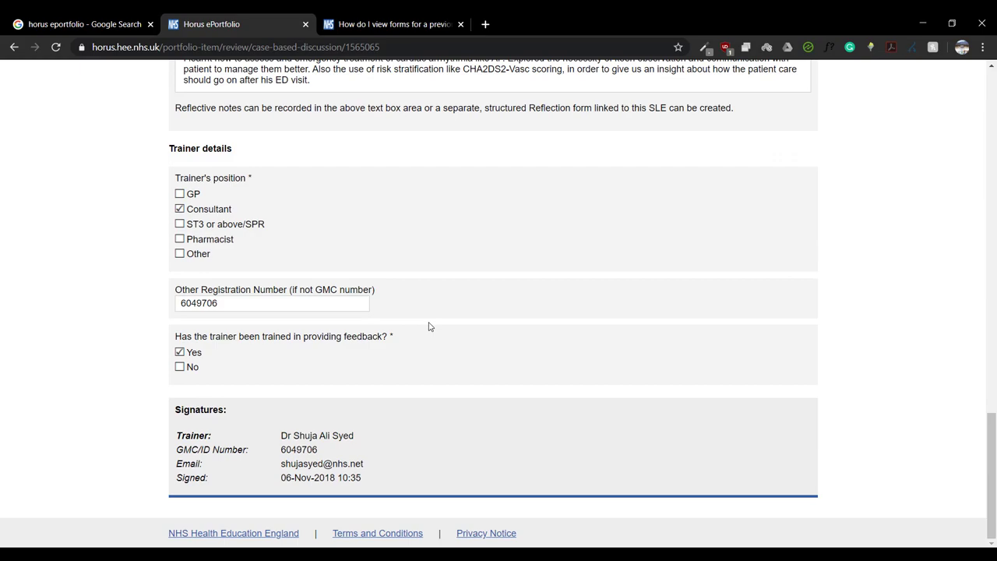
{"action": "scroll", "scroll_direction": "up", "scroll_amount": 3}
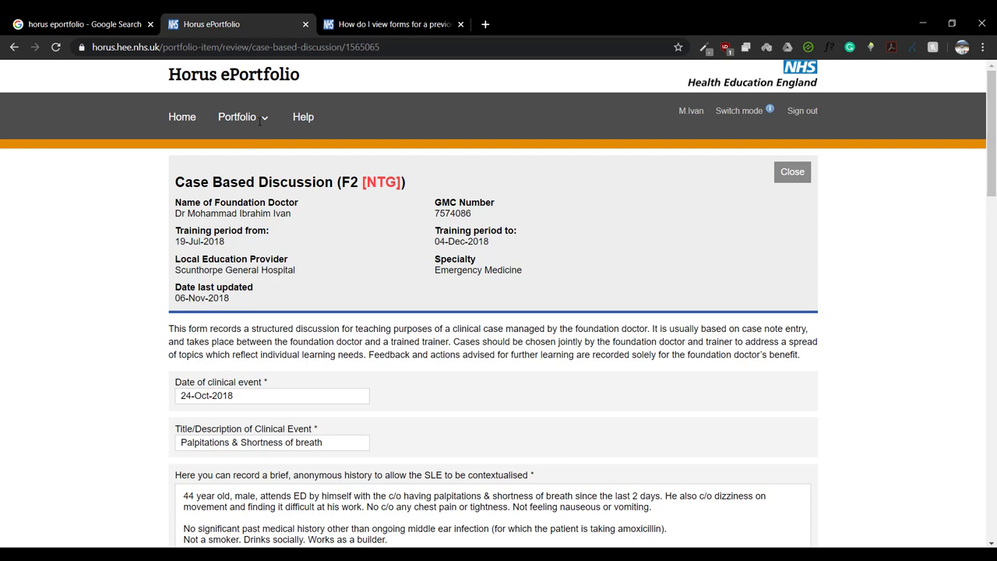
- From Portfolio contents, show the Developing the Clinical Teacher form on plain AXR indications
{"action": "left_click", "coordinate": [791, 171]}
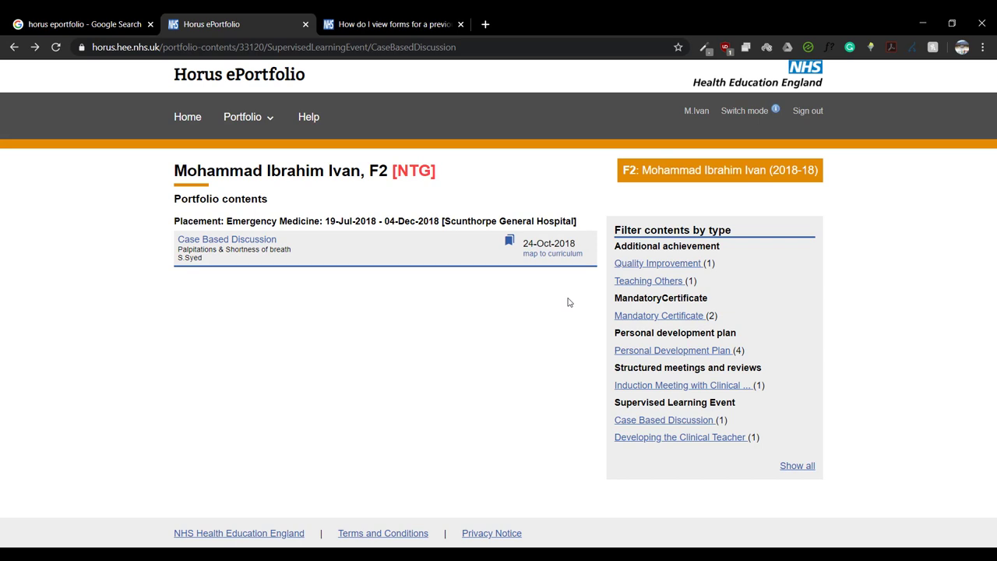
{"action": "left_click", "coordinate": [680, 436]}
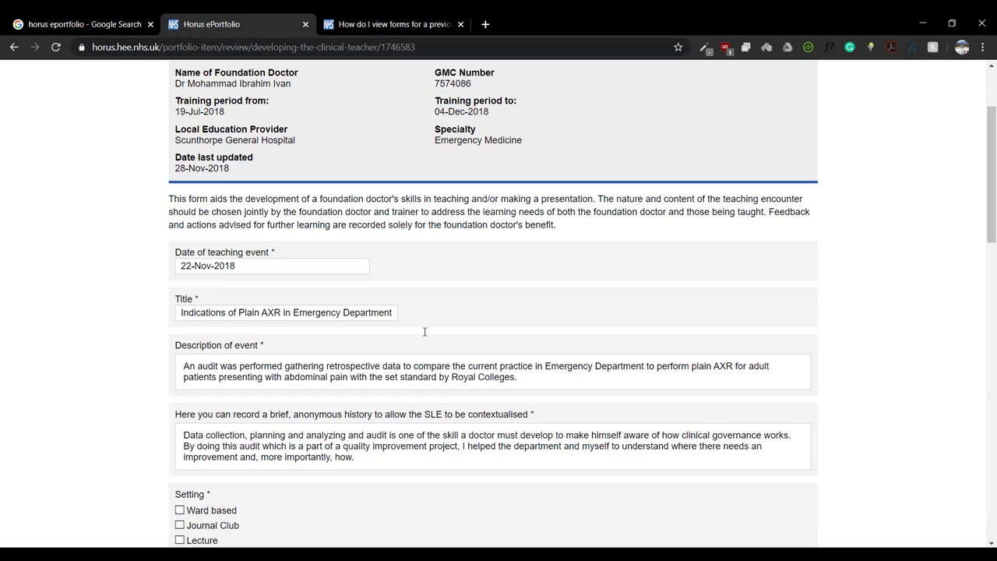
{"action": "scroll", "scroll_direction": "down", "scroll_amount": 3}
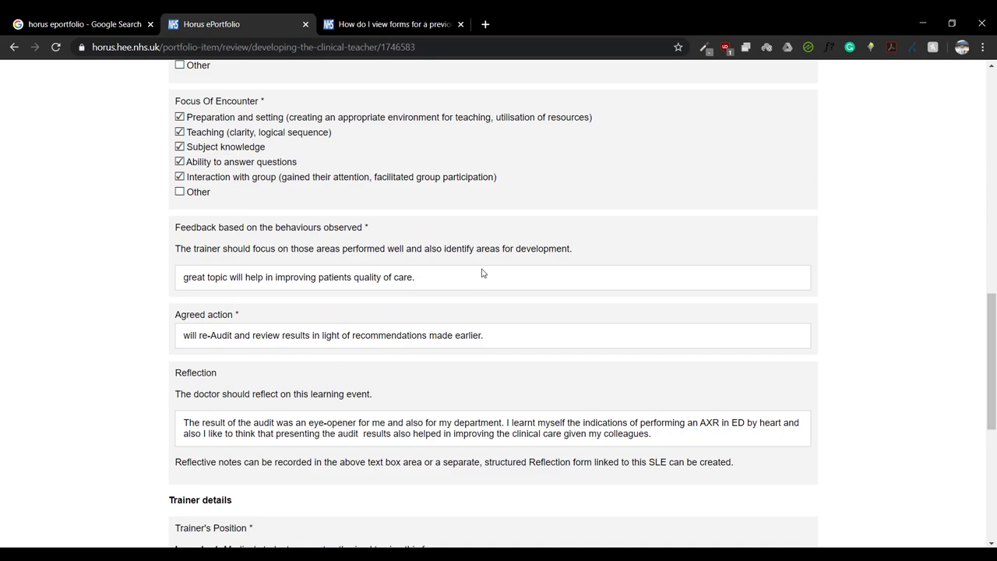
- Navigate back past the portfolio contents to the Horus Home page
{"action": "left_click", "coordinate": [13, 47]}
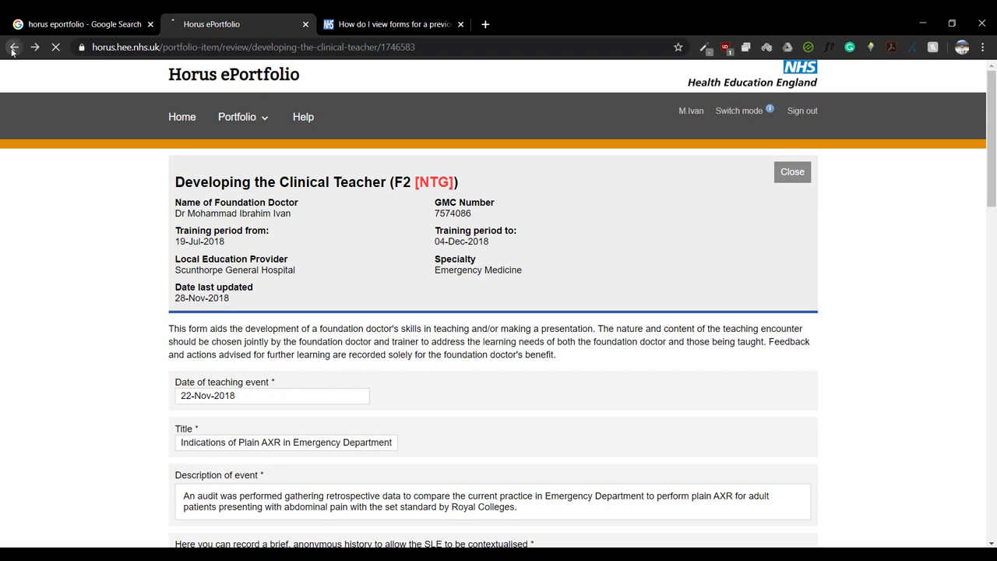
{"action": "left_click", "coordinate": [12, 46]}
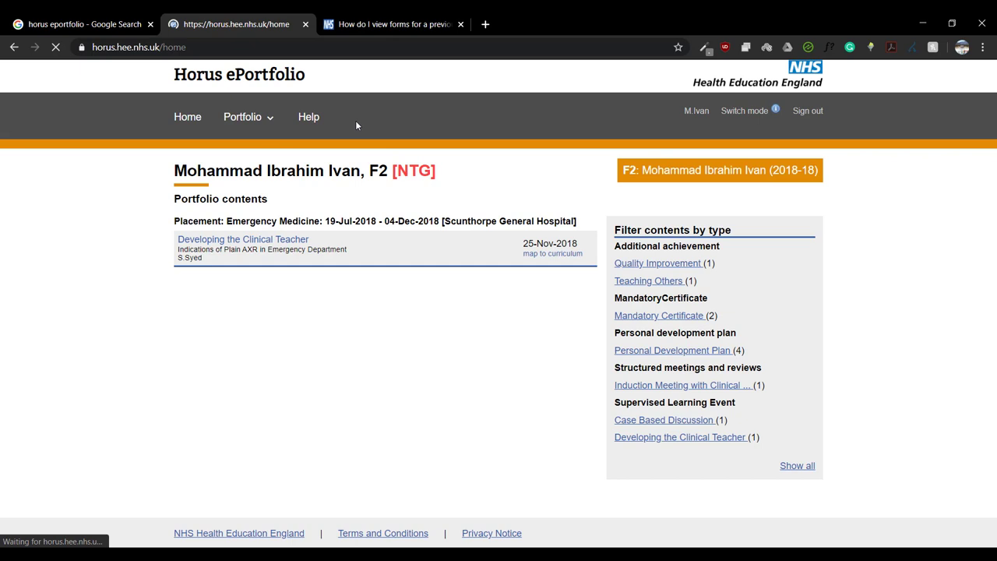
{"action": "left_click", "coordinate": [187, 115]}
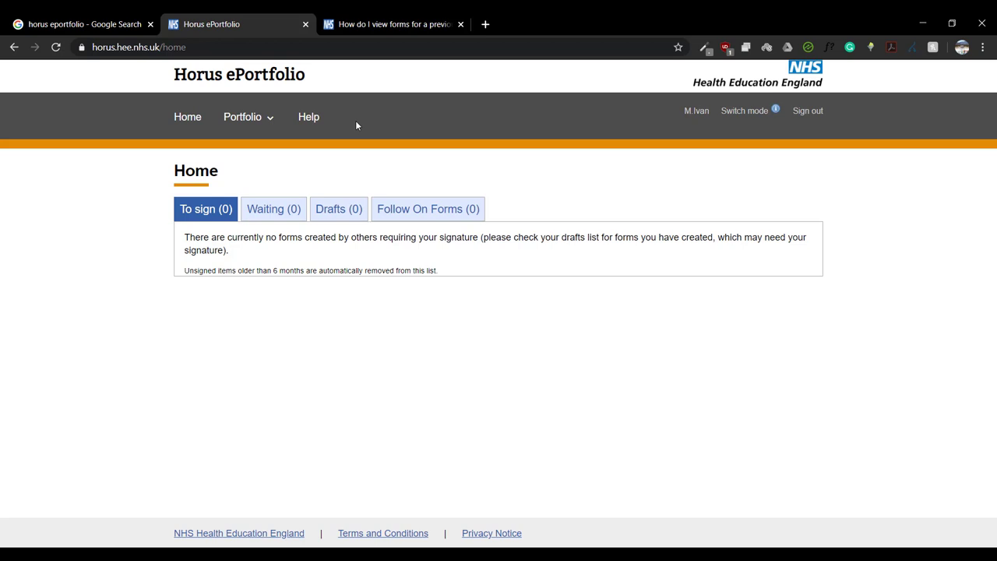